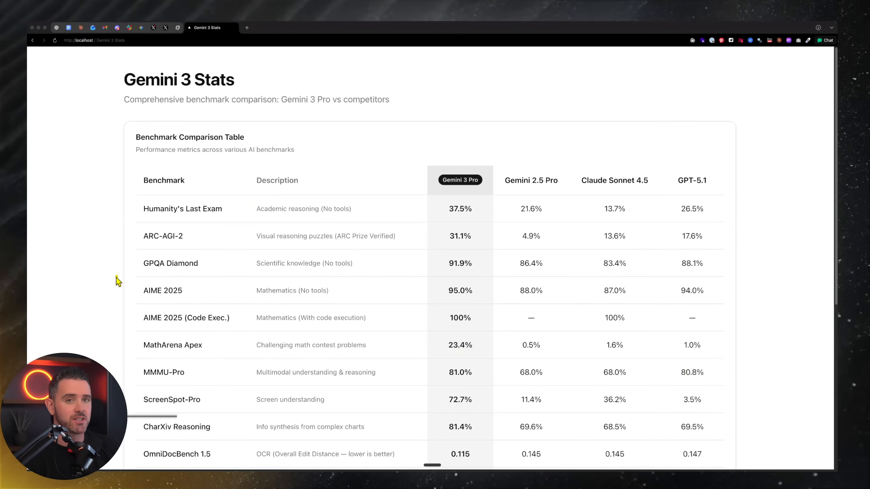
{"action": "mouse_move", "coordinate": [91, 266]}
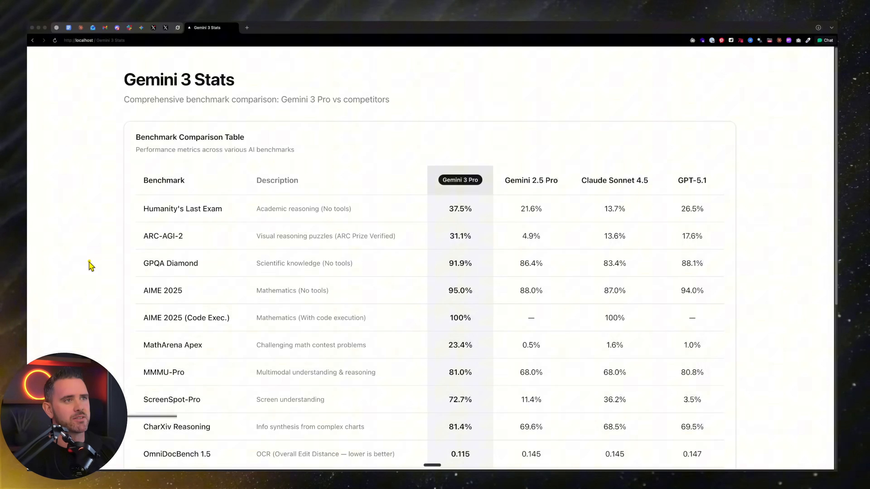
{"action": "mouse_move", "coordinate": [390, 299]}
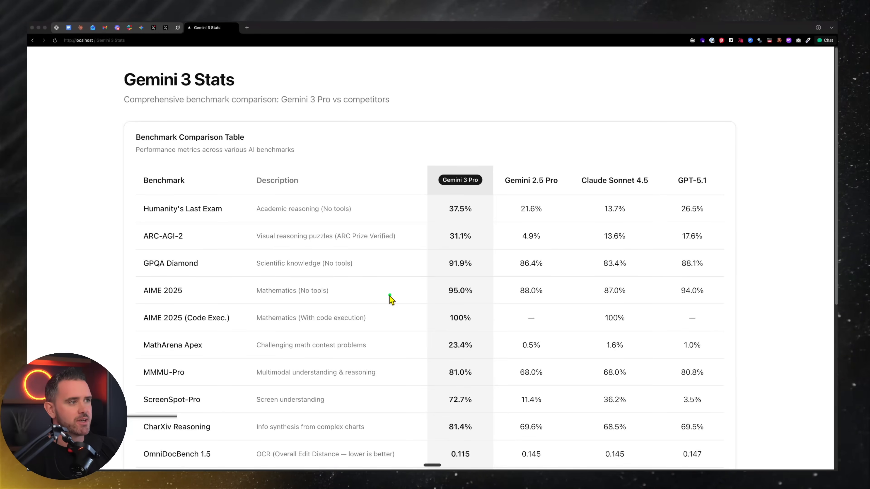
{"action": "mouse_move", "coordinate": [389, 311]}
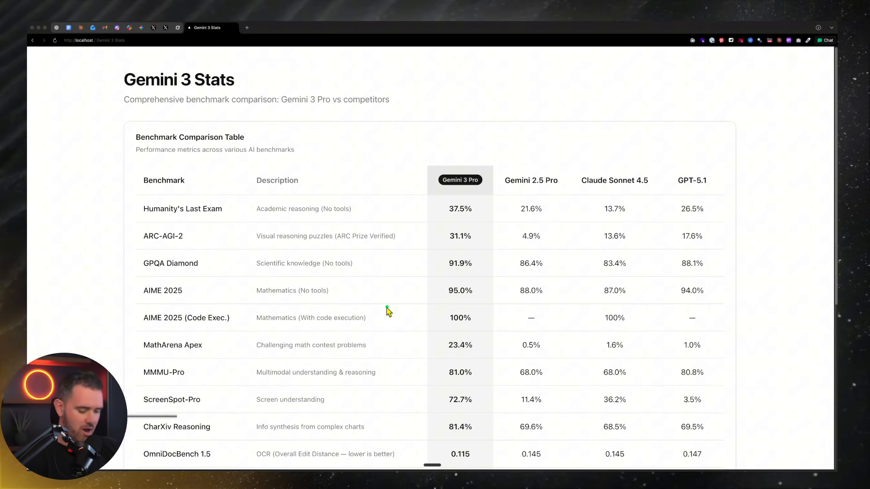
{"action": "mouse_move", "coordinate": [336, 270]}
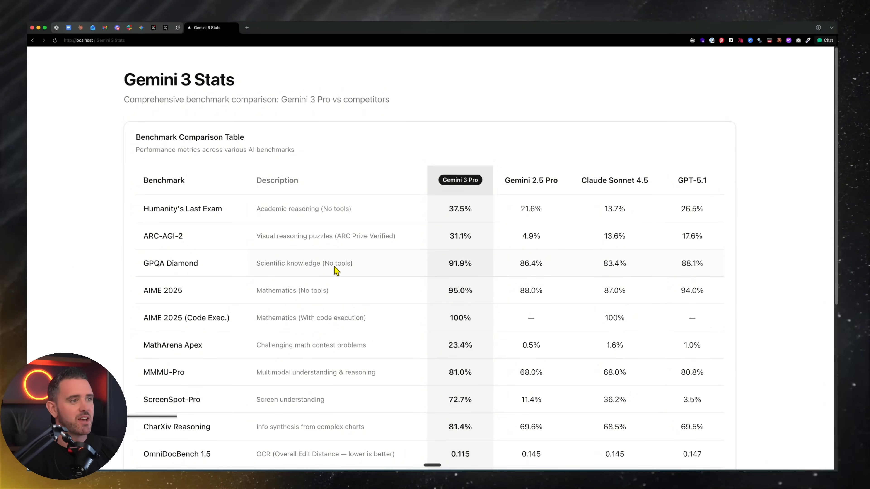
Scroll through the model settings and Gemini 3 stats chat before viewing the Lever Cast preview
{"action": "scroll", "scroll_direction": "down", "scroll_amount": 3}
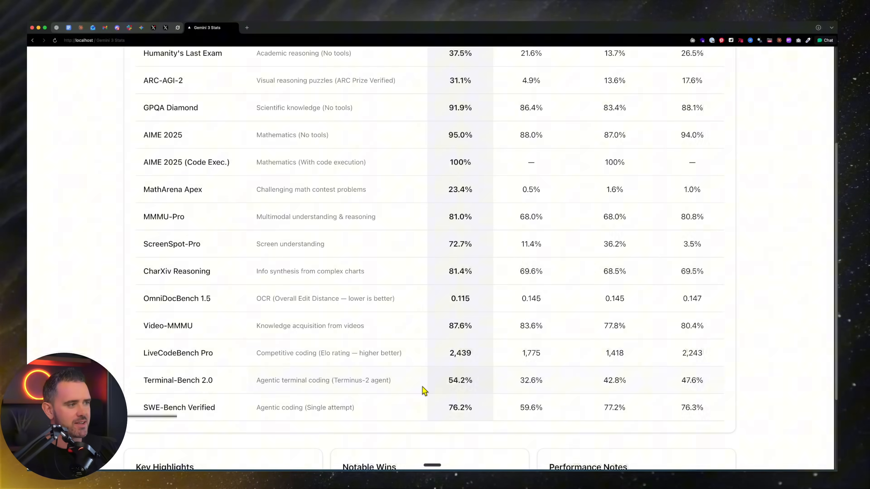
{"action": "scroll", "scroll_direction": "up", "scroll_amount": 3}
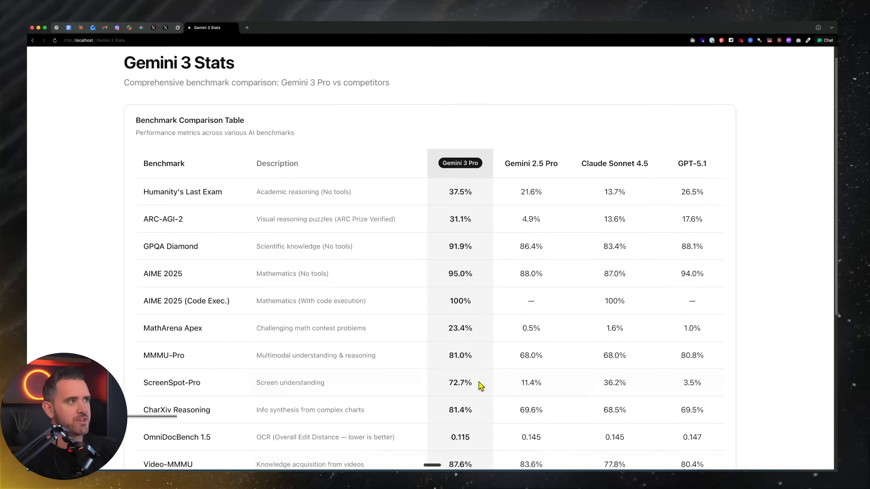
{"action": "scroll", "scroll_direction": "down", "scroll_amount": 3}
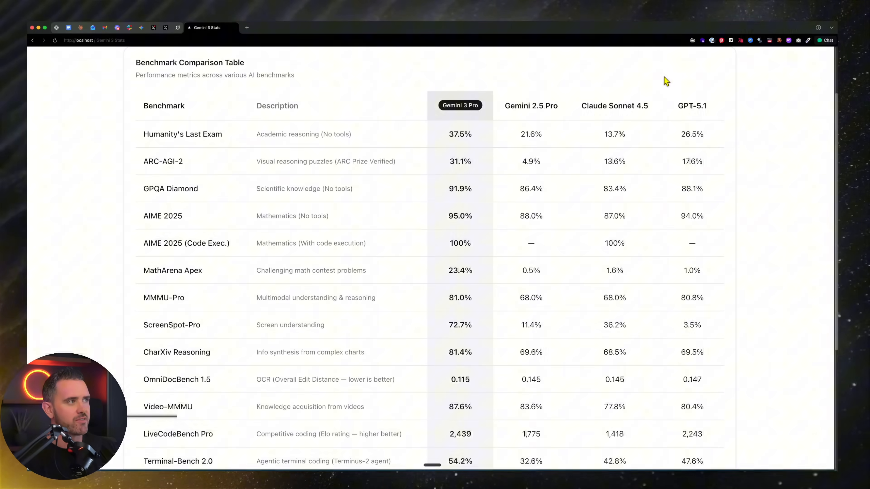
{"action": "mouse_move", "coordinate": [544, 287]}
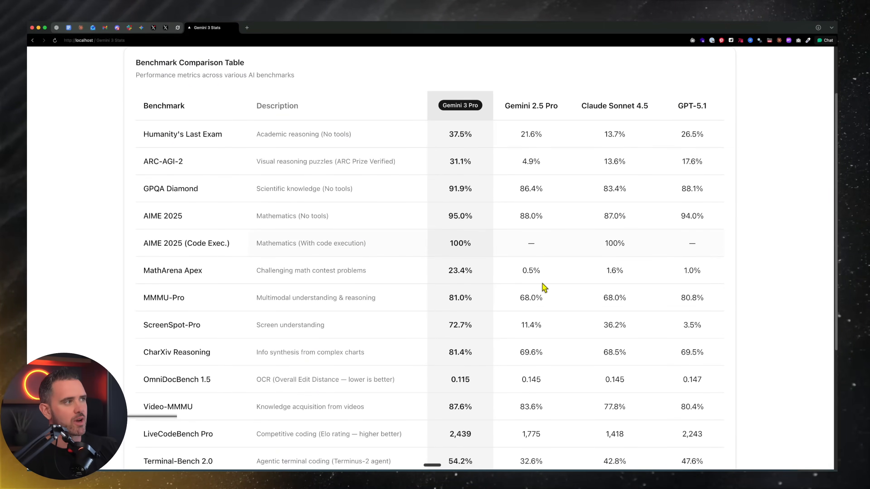
{"action": "scroll", "scroll_direction": "down", "scroll_amount": 3}
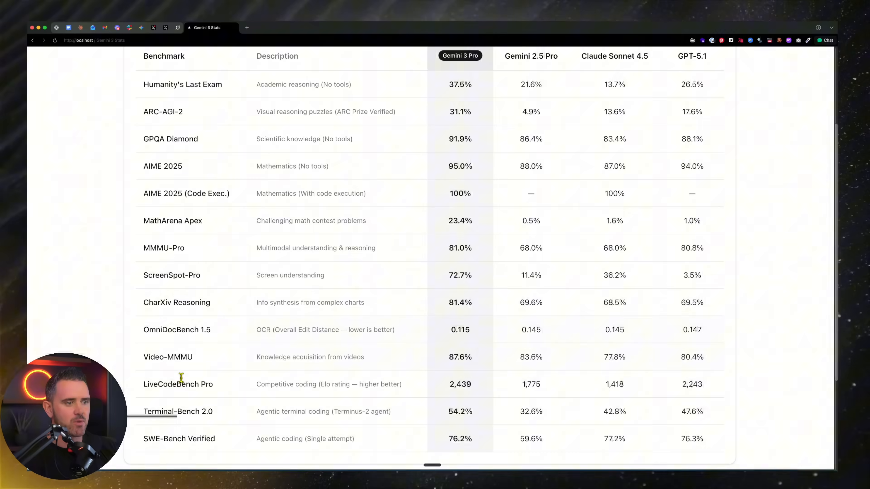
{"action": "mouse_move", "coordinate": [472, 440]}
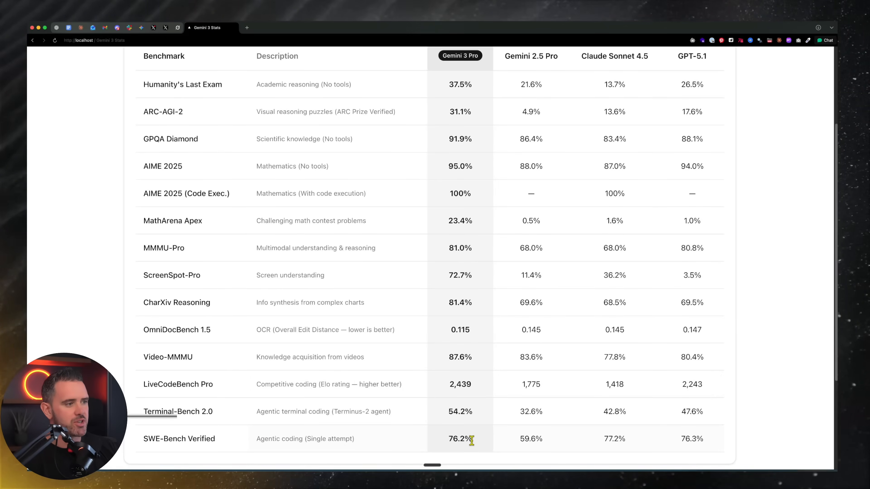
{"action": "mouse_move", "coordinate": [164, 438]}
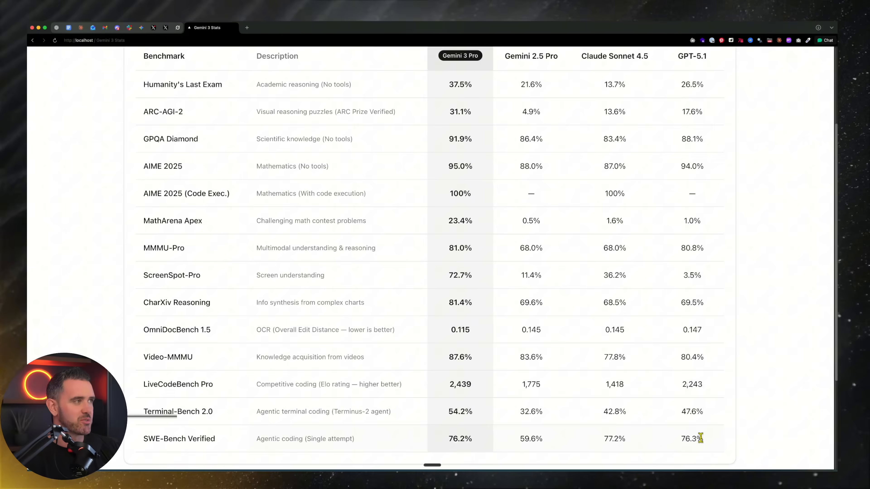
{"action": "mouse_move", "coordinate": [586, 443]}
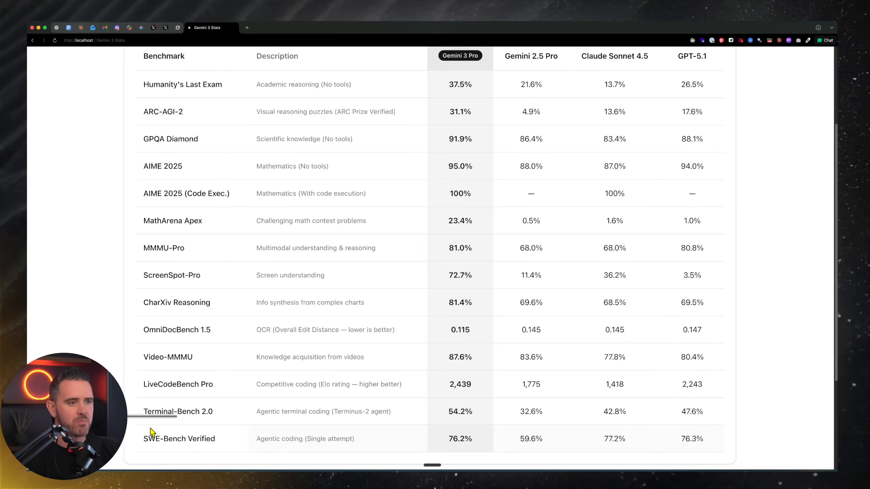
{"action": "scroll", "scroll_direction": "up", "scroll_amount": 3}
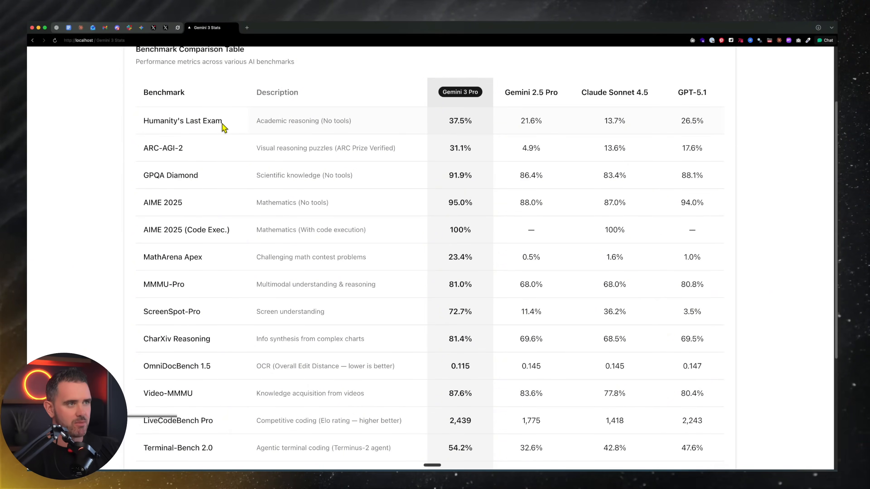
{"action": "scroll", "scroll_direction": "down", "scroll_amount": 3}
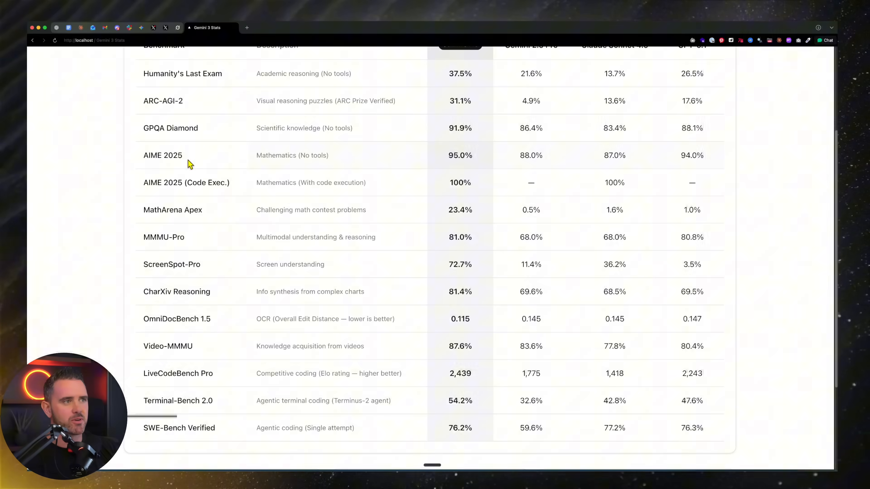
{"action": "mouse_move", "coordinate": [300, 184]}
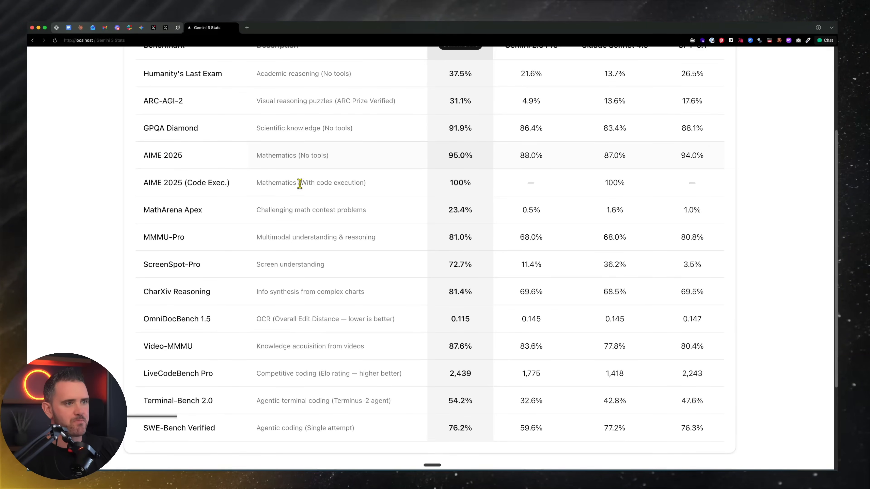
{"action": "mouse_move", "coordinate": [395, 245]}
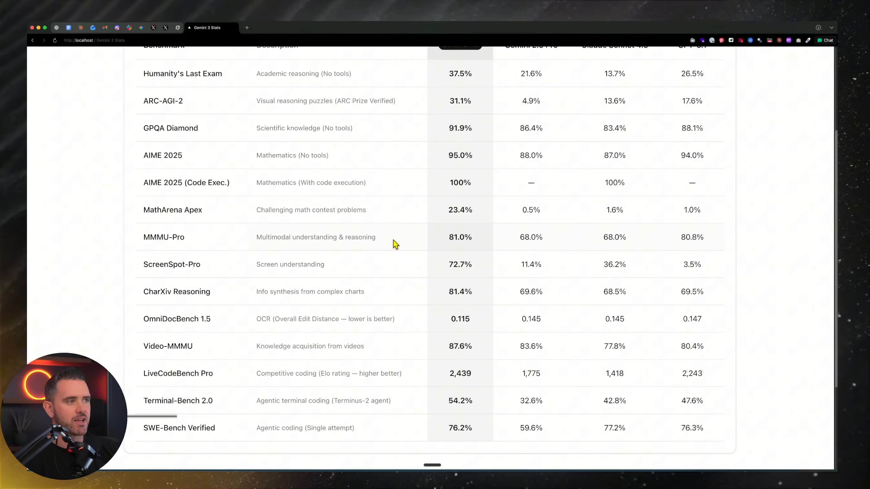
{"action": "mouse_move", "coordinate": [188, 243]}
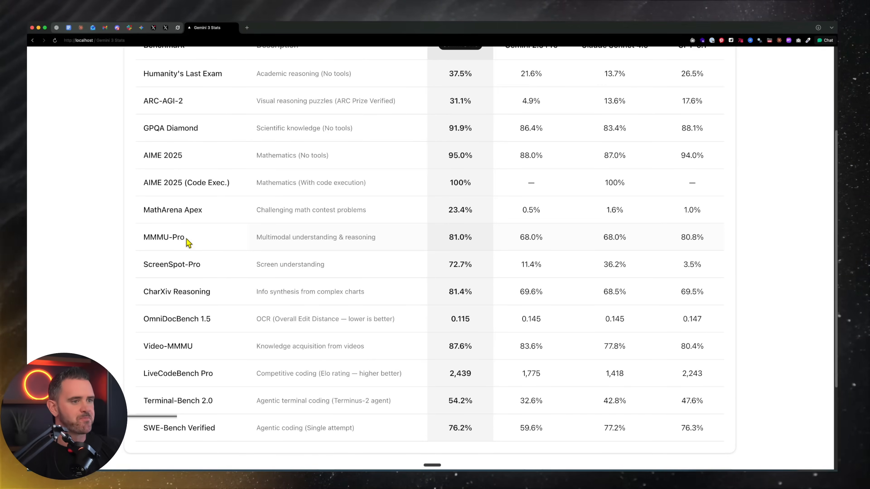
{"action": "mouse_move", "coordinate": [304, 139]}
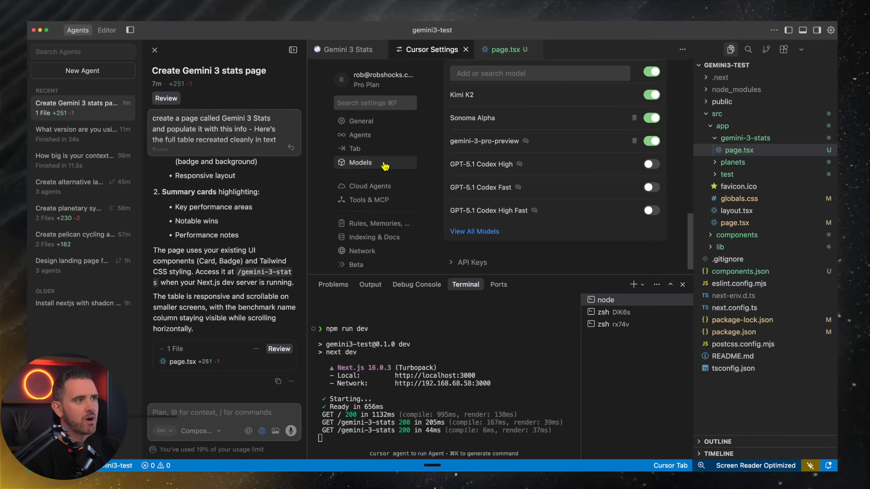
{"action": "mouse_move", "coordinate": [470, 265]}
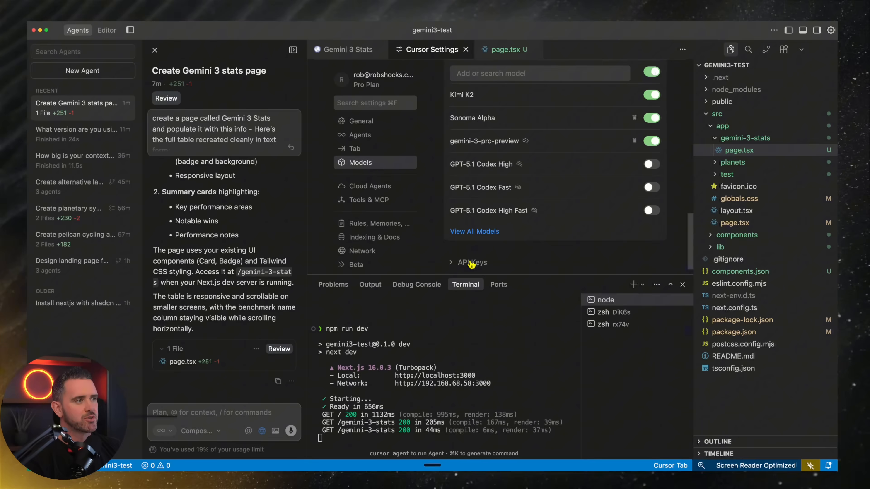
{"action": "scroll", "scroll_direction": "up", "scroll_amount": 3}
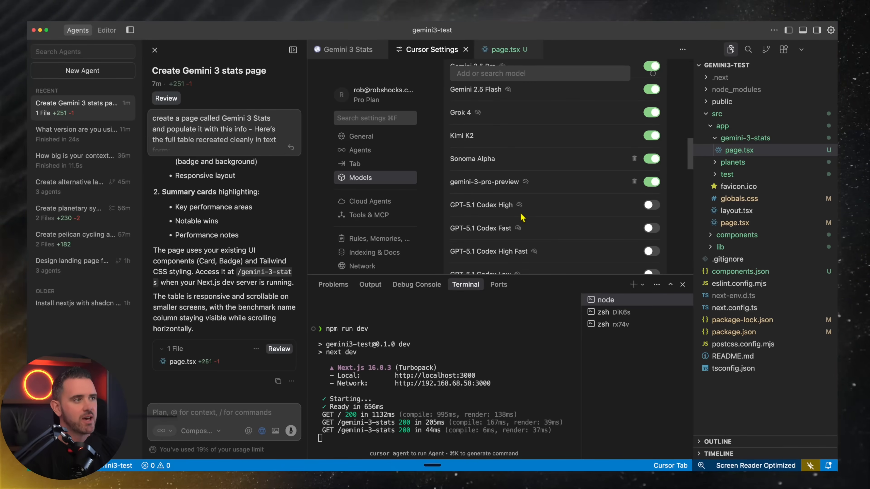
{"action": "mouse_move", "coordinate": [248, 225]}
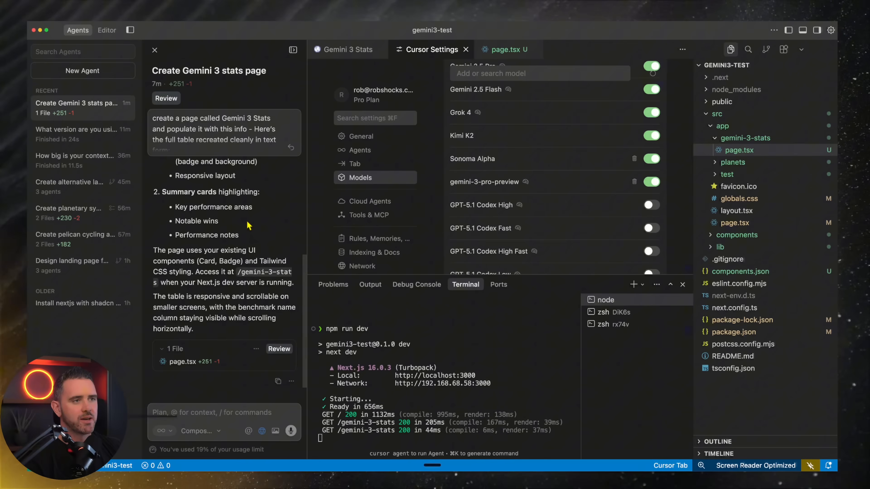
{"action": "mouse_move", "coordinate": [502, 195]}
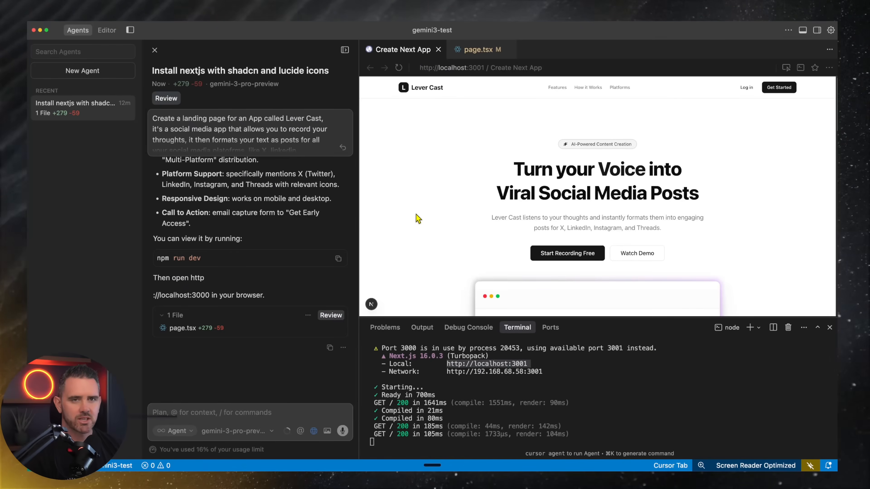
{"action": "mouse_move", "coordinate": [437, 197]}
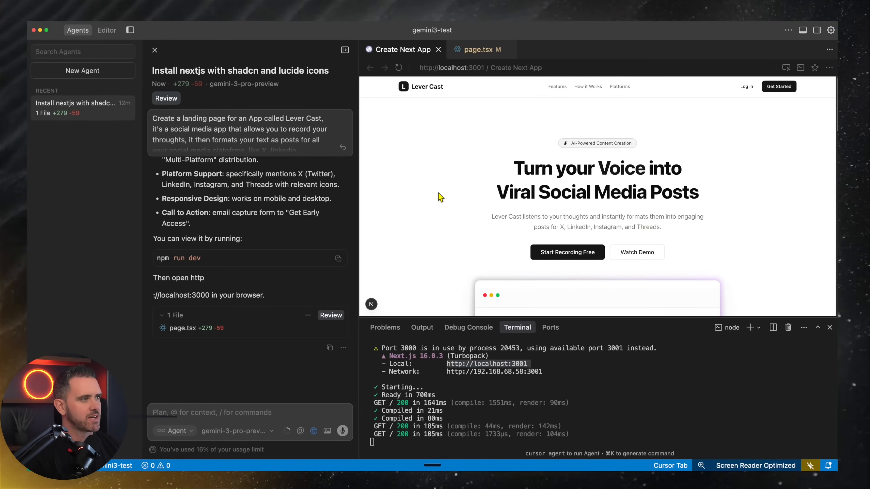
{"action": "mouse_move", "coordinate": [420, 195]}
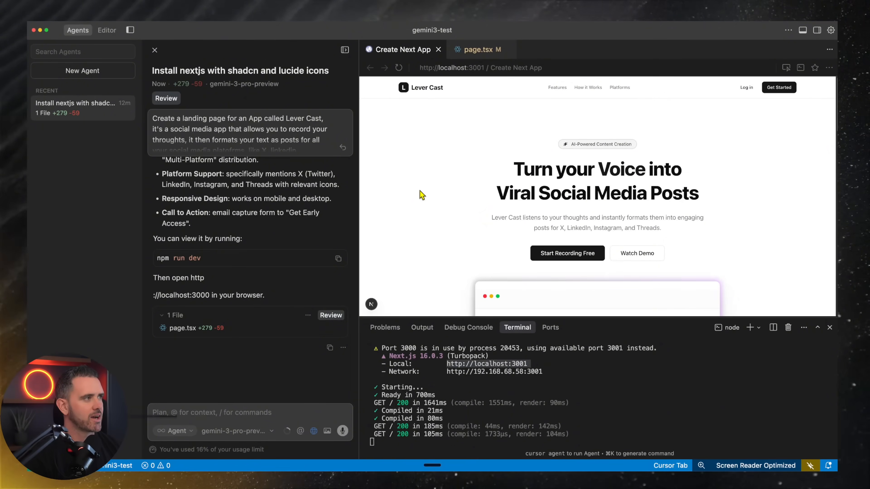
{"action": "mouse_move", "coordinate": [444, 228]}
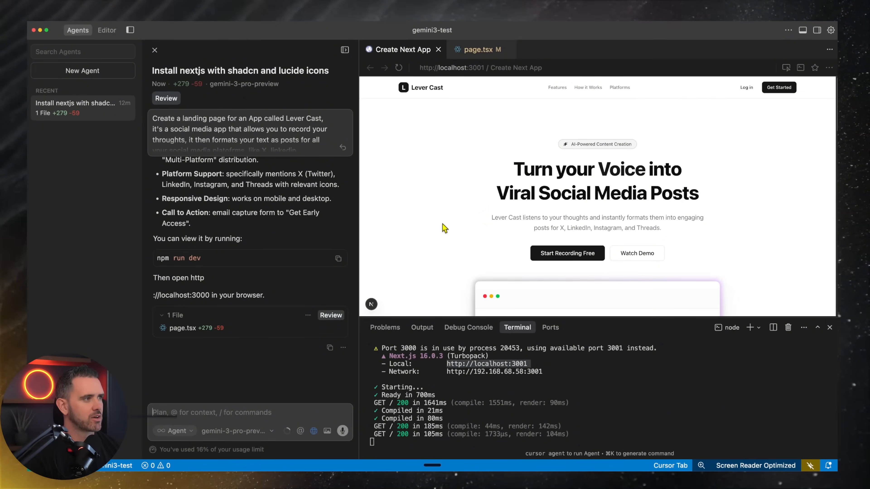
{"action": "mouse_move", "coordinate": [406, 212]}
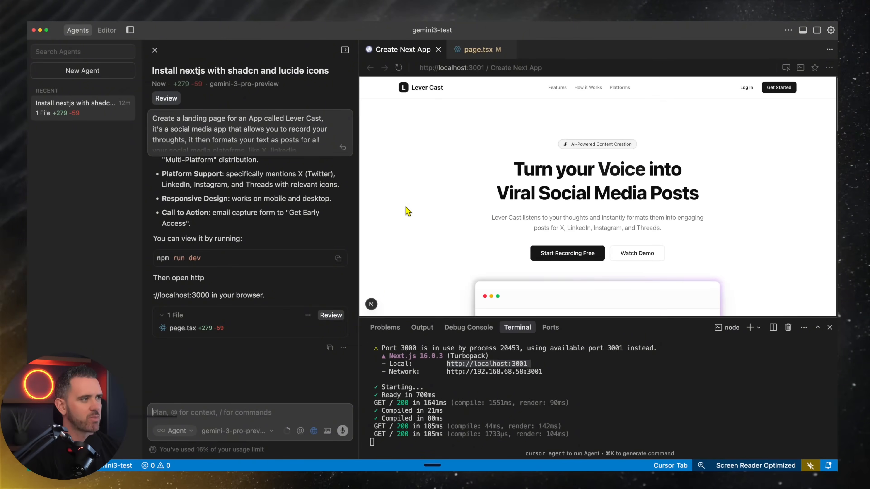
{"action": "scroll", "scroll_direction": "down", "scroll_amount": 3}
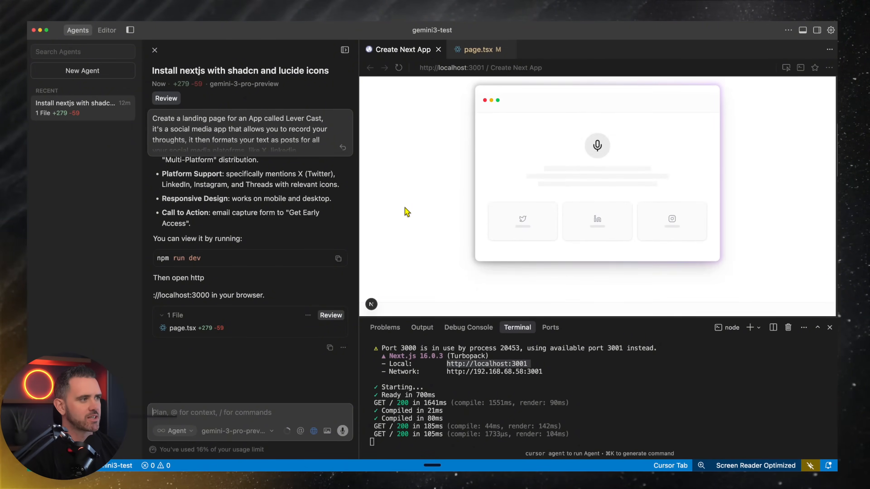
{"action": "scroll", "scroll_direction": "down", "scroll_amount": 3}
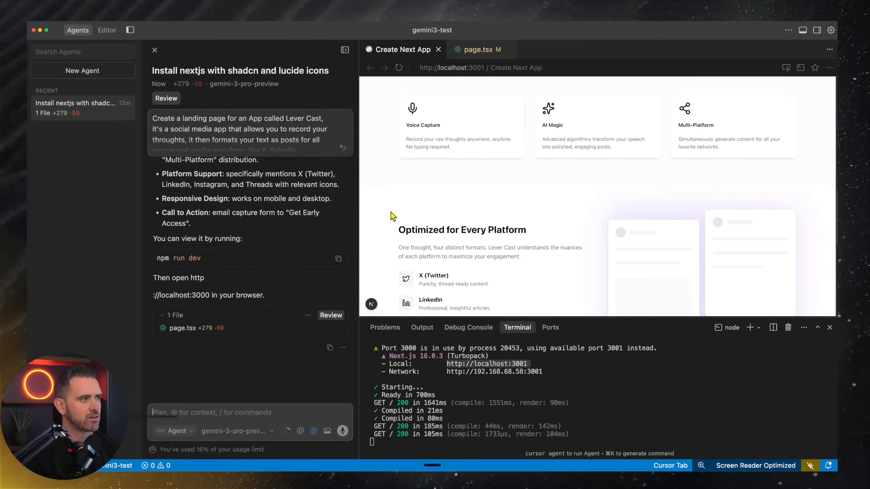
{"action": "scroll", "scroll_direction": "down", "scroll_amount": 3}
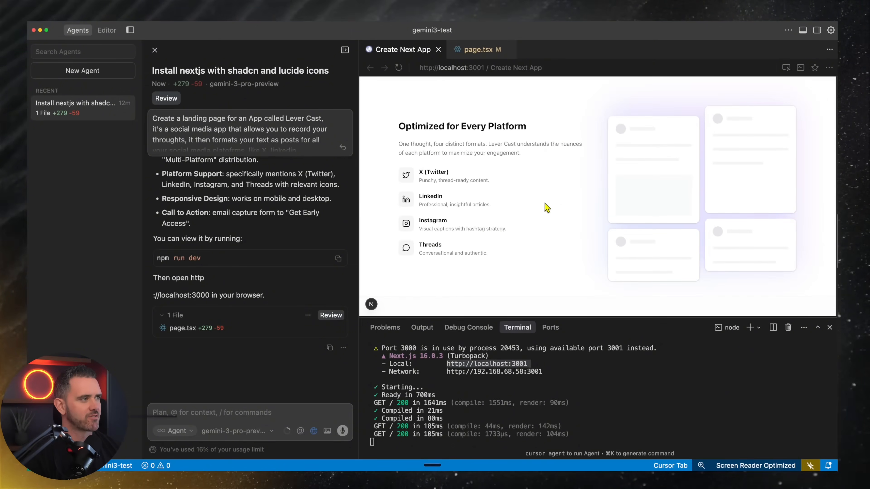
{"action": "mouse_move", "coordinate": [380, 200]}
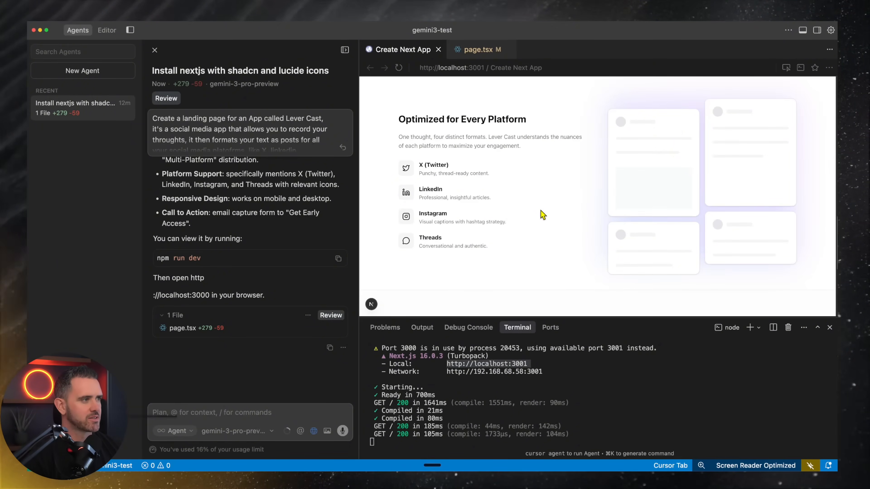
{"action": "scroll", "scroll_direction": "down", "scroll_amount": 3}
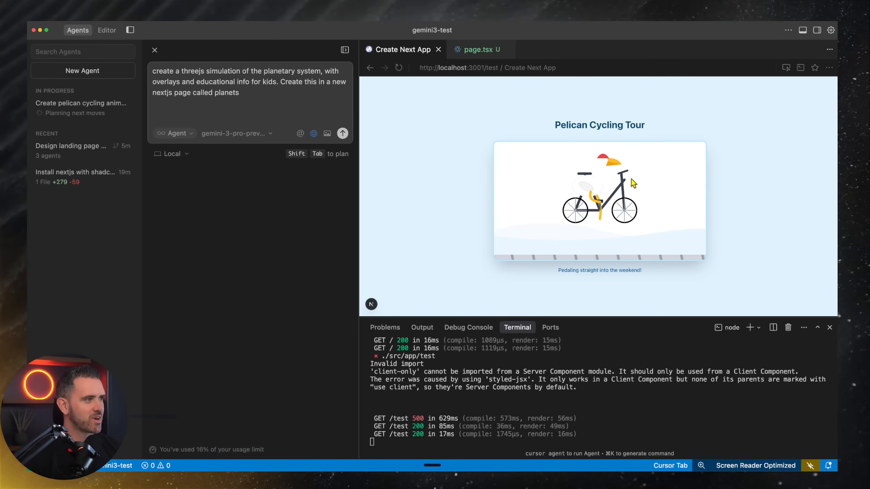
{"action": "mouse_move", "coordinate": [538, 227]}
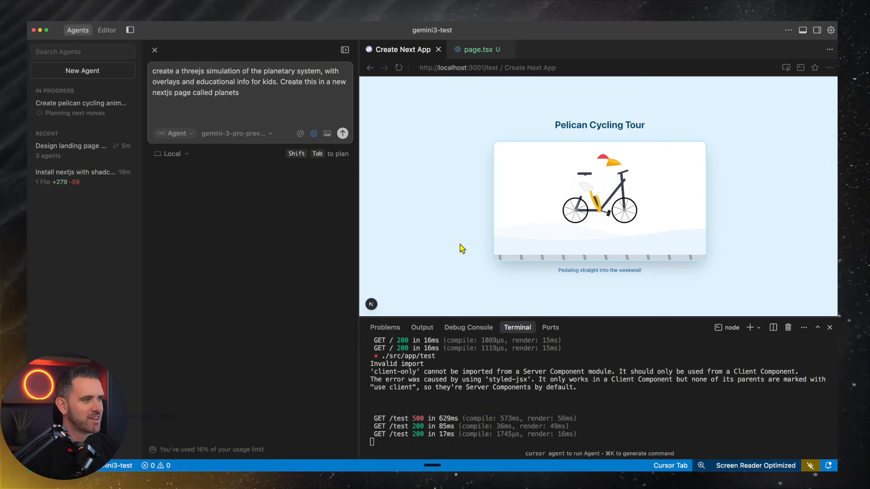
{"action": "mouse_move", "coordinate": [561, 214]}
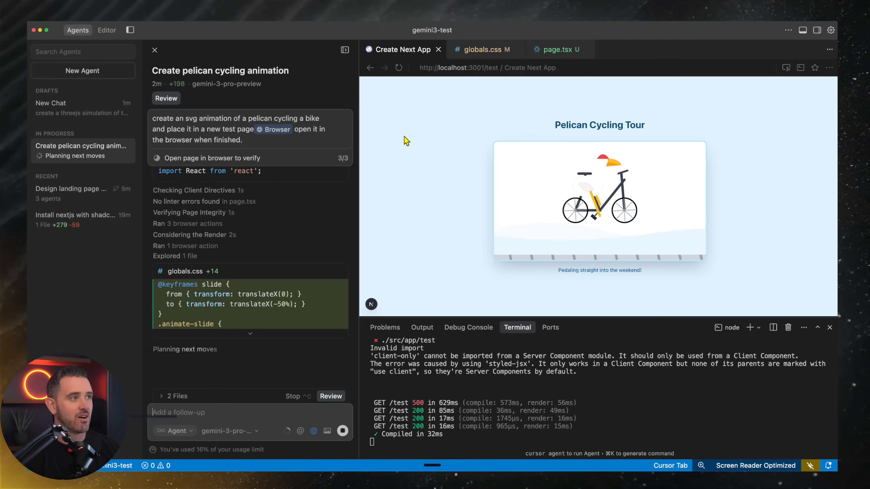
{"action": "mouse_move", "coordinate": [548, 105]}
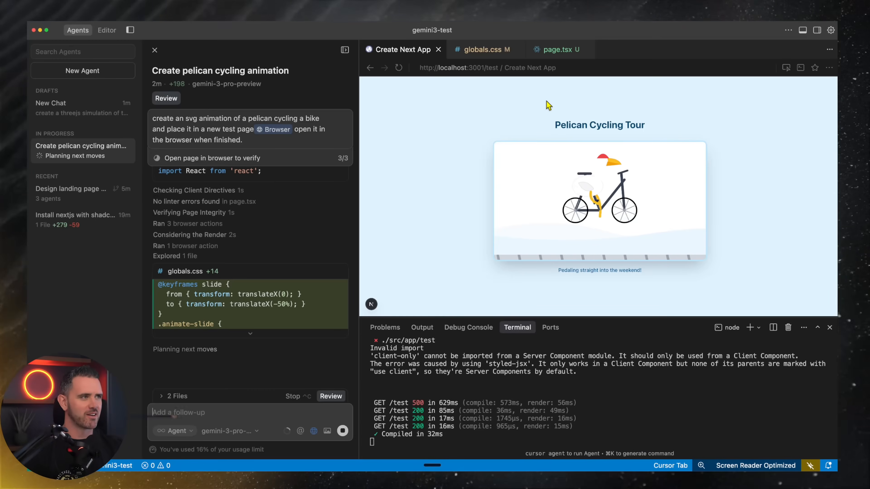
{"action": "mouse_move", "coordinate": [245, 282]}
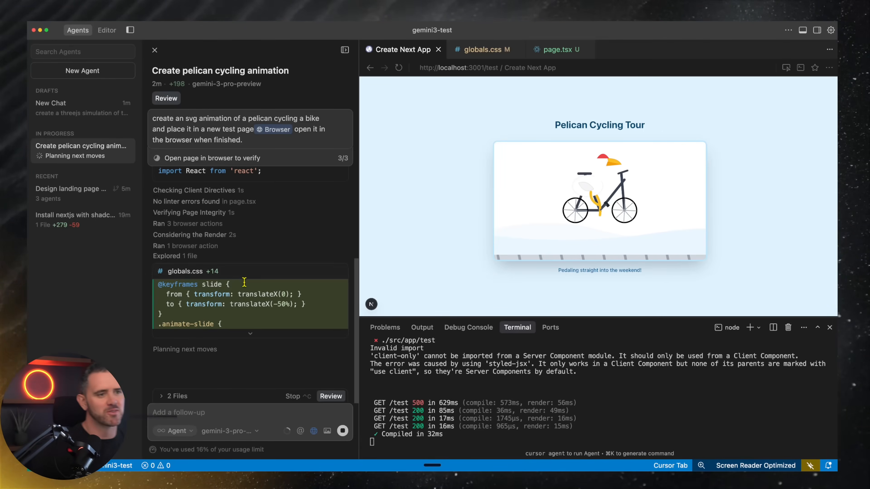
Select the 'Create pelican cycling animation' agent in the sidebar to review its progress
{"action": "left_click", "coordinate": [50, 103]}
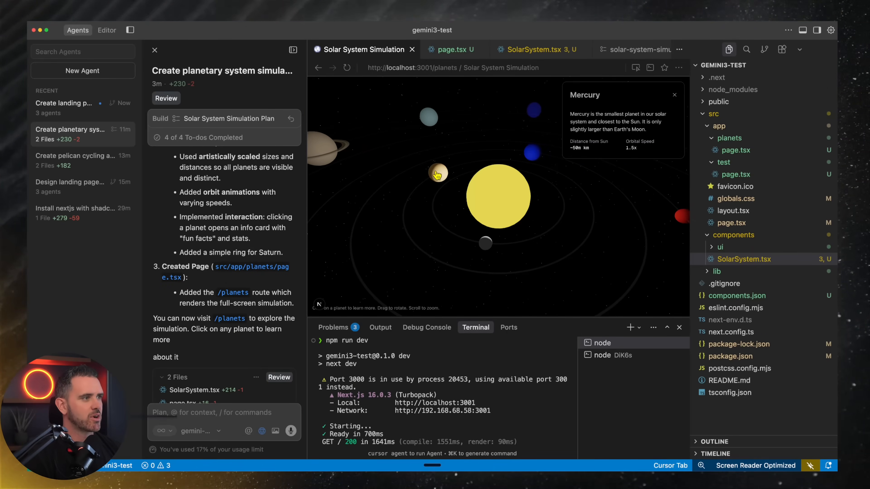
Show the Earth info card in the solar system simulation, close it, then show the Mars facts card
{"action": "left_click", "coordinate": [497, 150]}
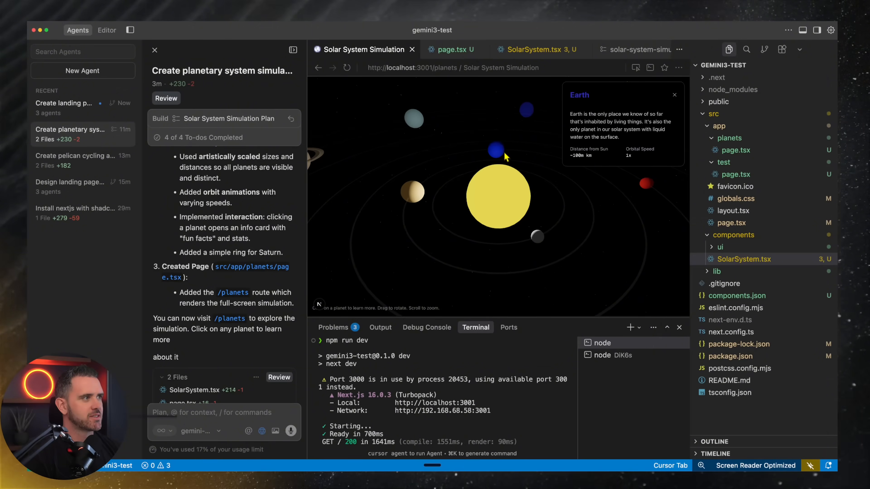
{"action": "left_click", "coordinate": [675, 95]}
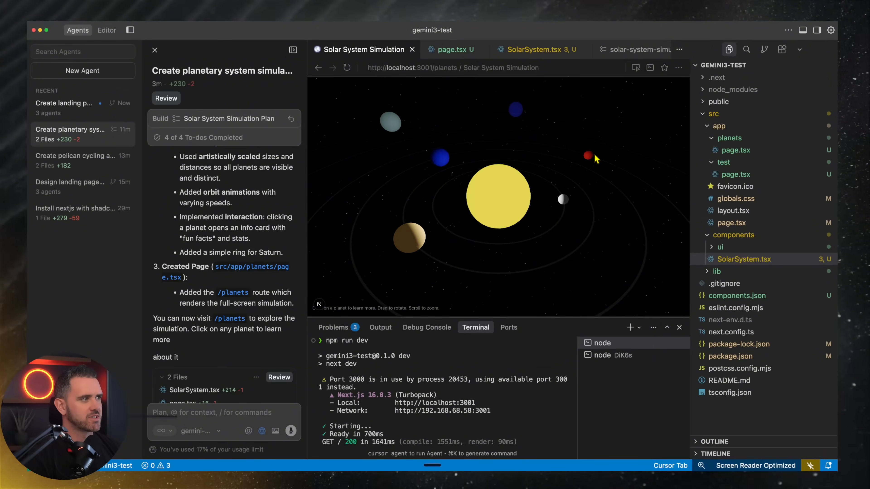
{"action": "left_click", "coordinate": [587, 156]}
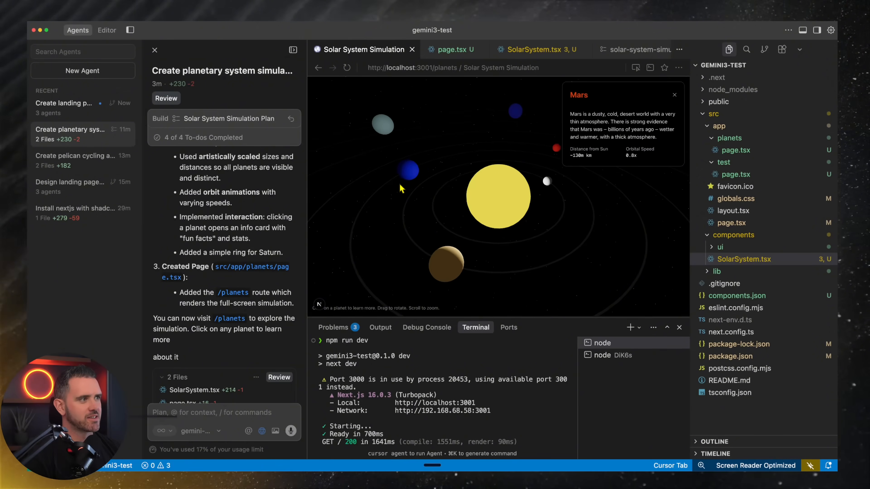